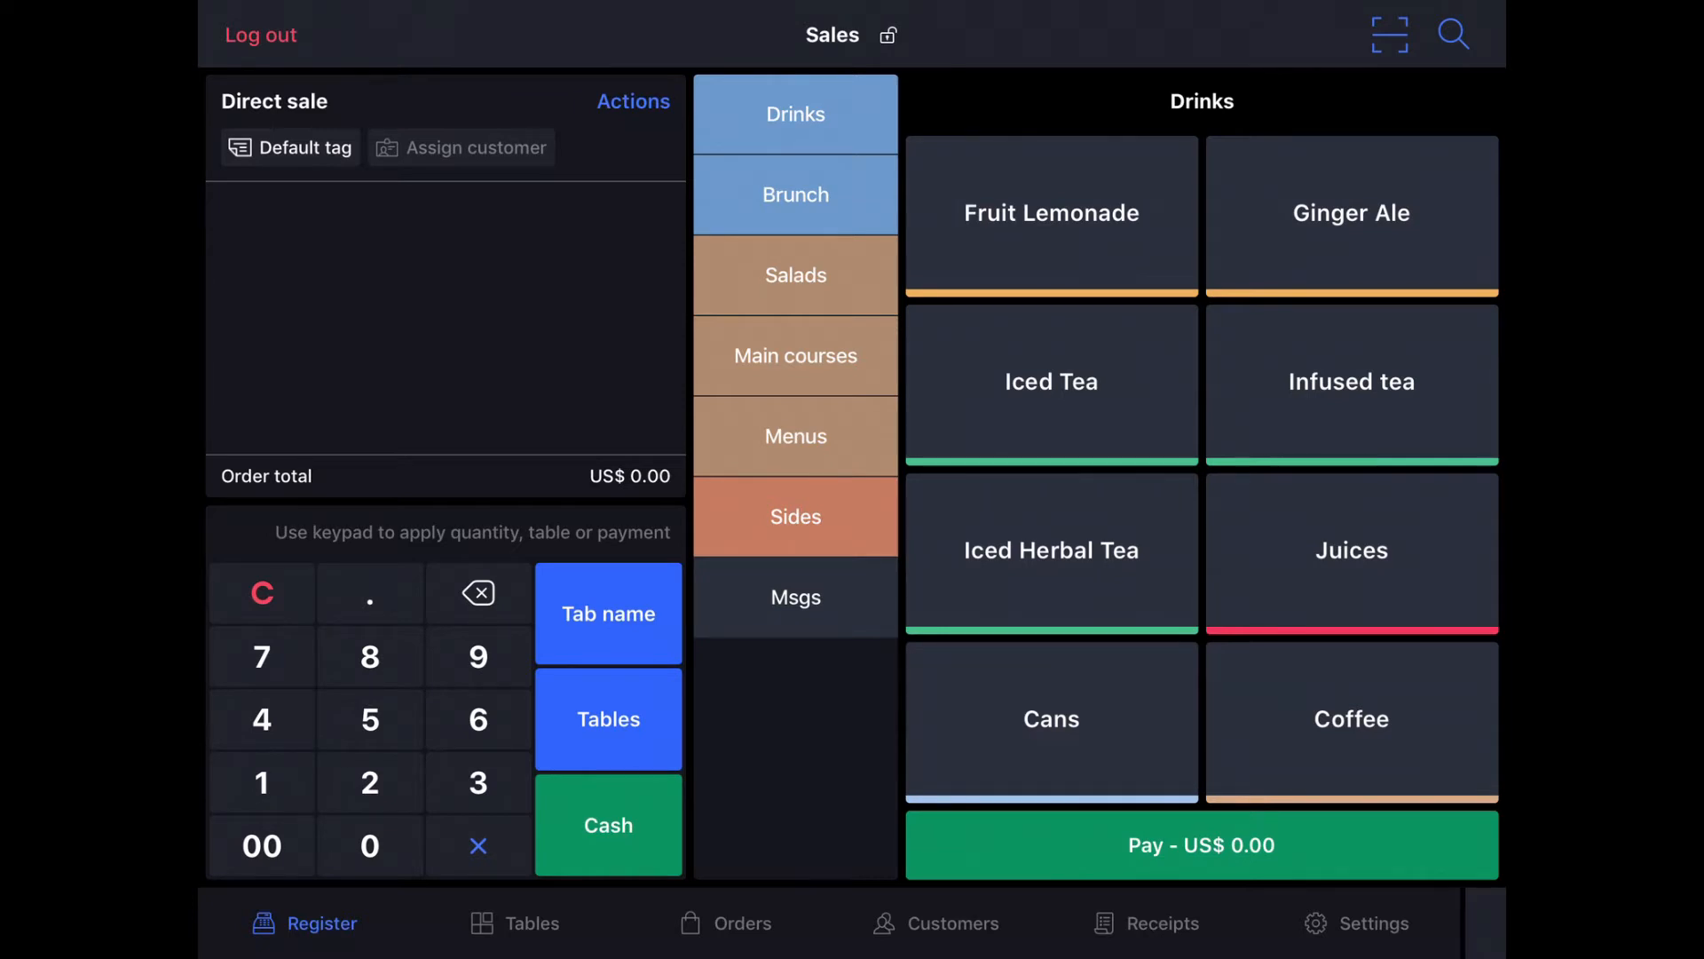
Add a Salmon and Avocado Salad from Main courses and an Iced Tea from Drinks, total US$ 22.87.
click(795, 355)
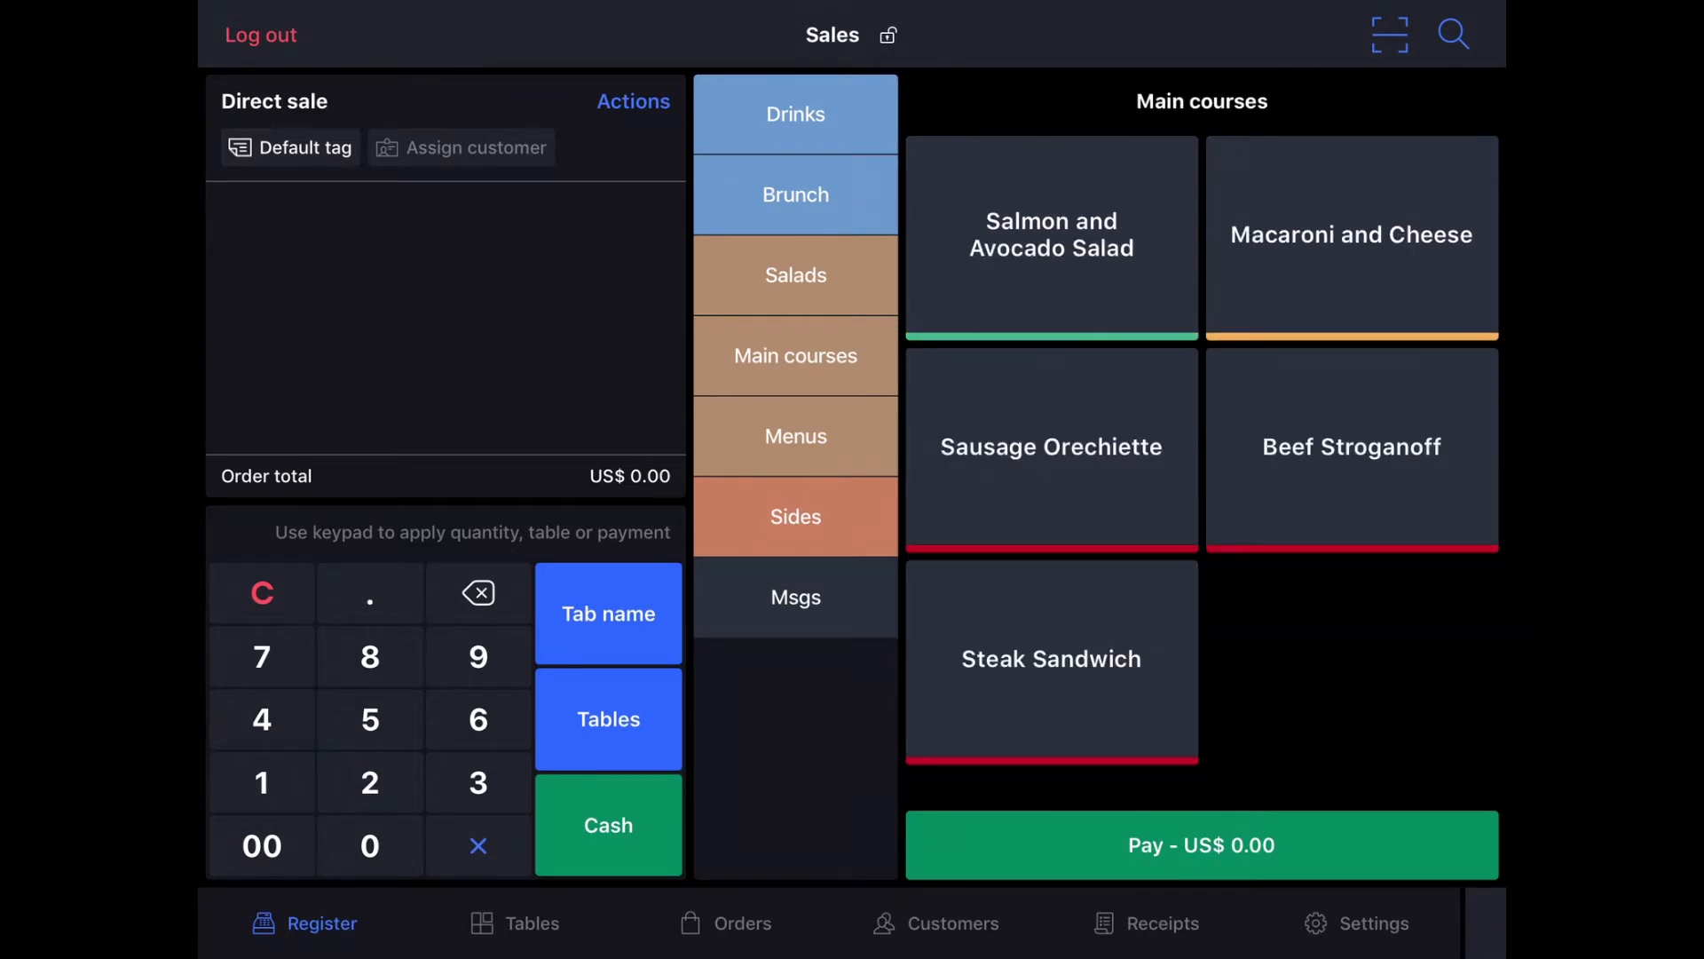
click(1049, 235)
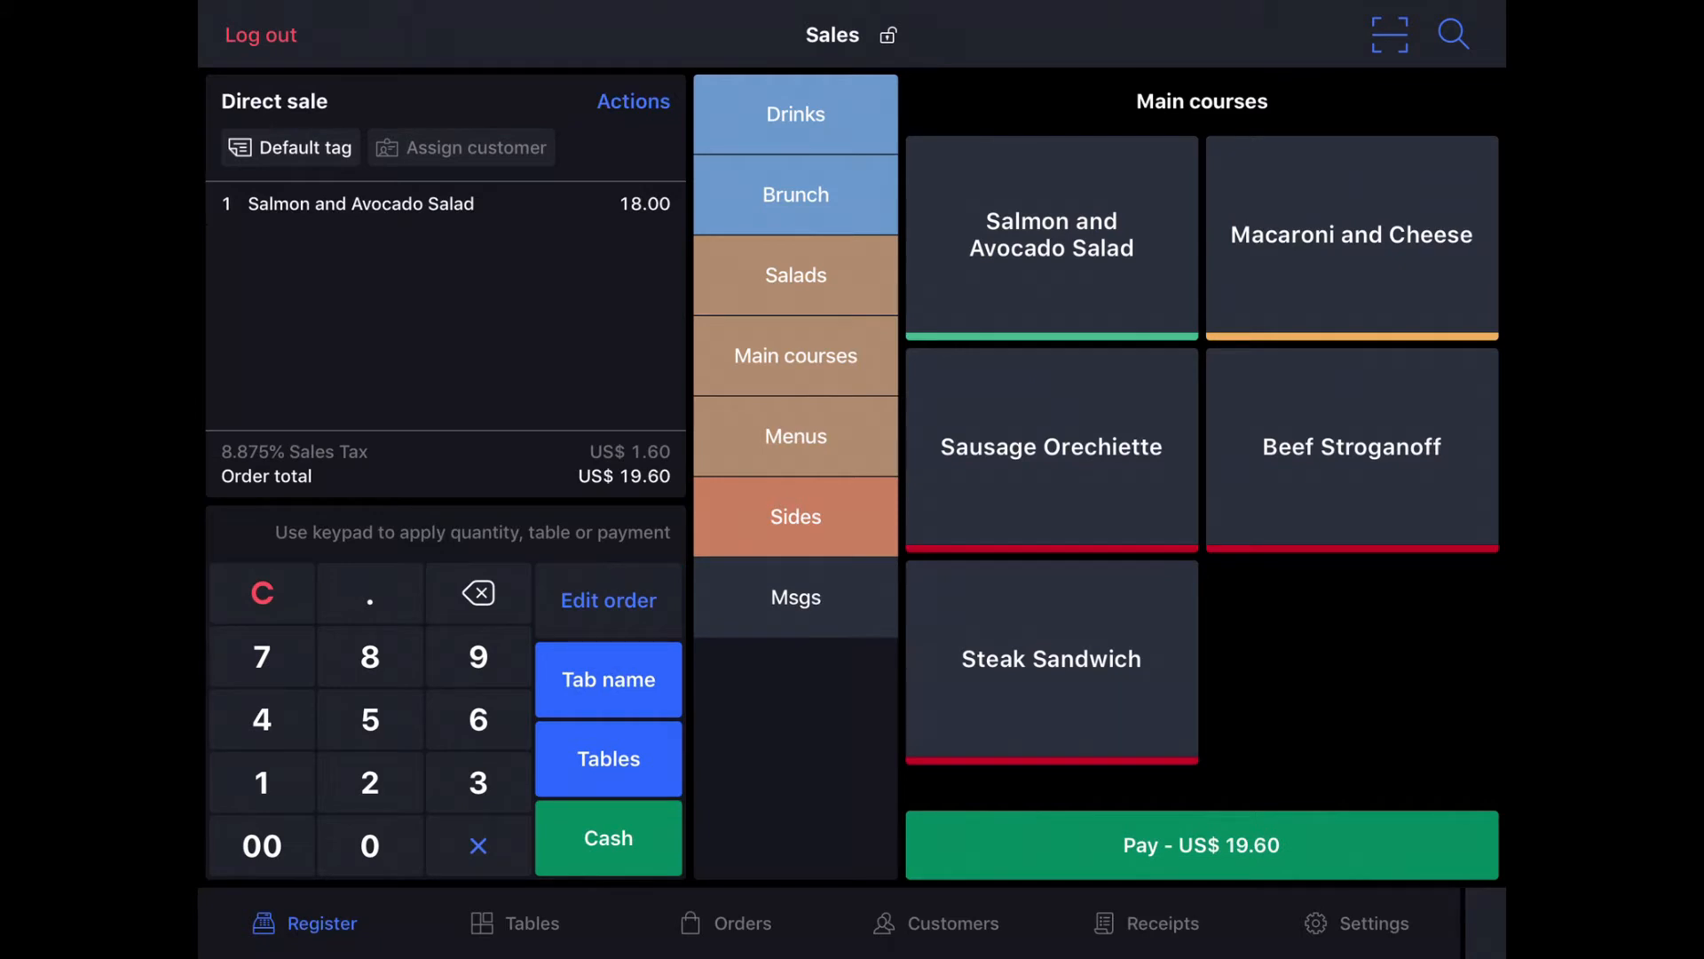
click(795, 113)
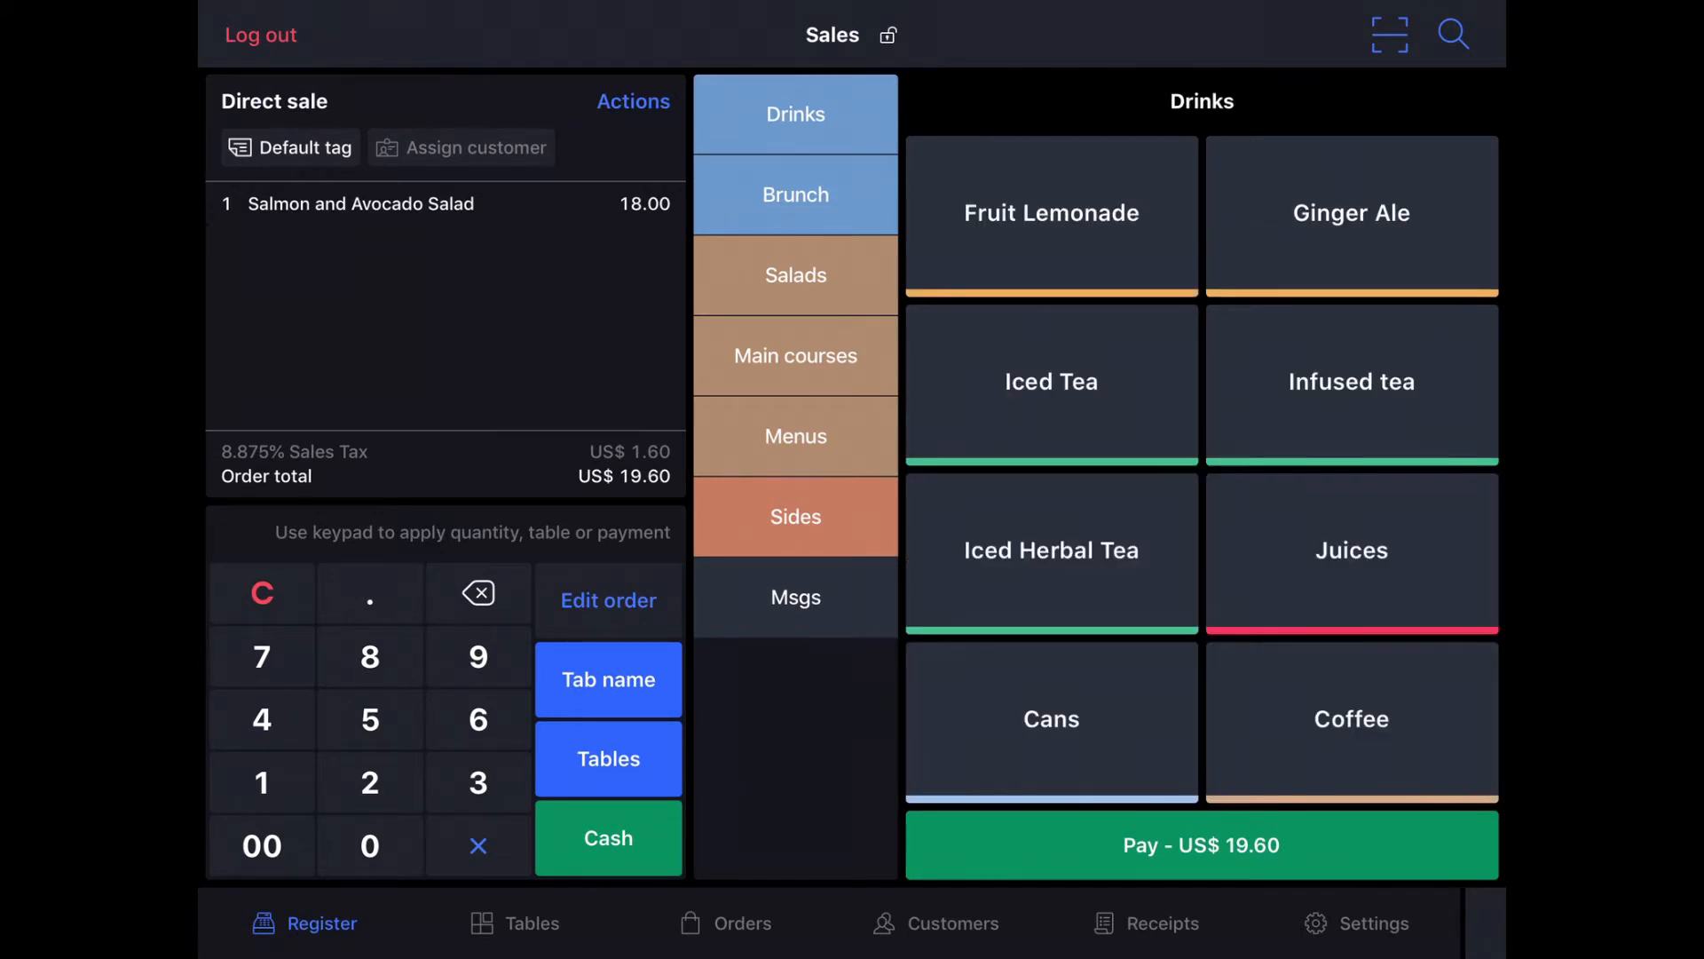
click(1049, 383)
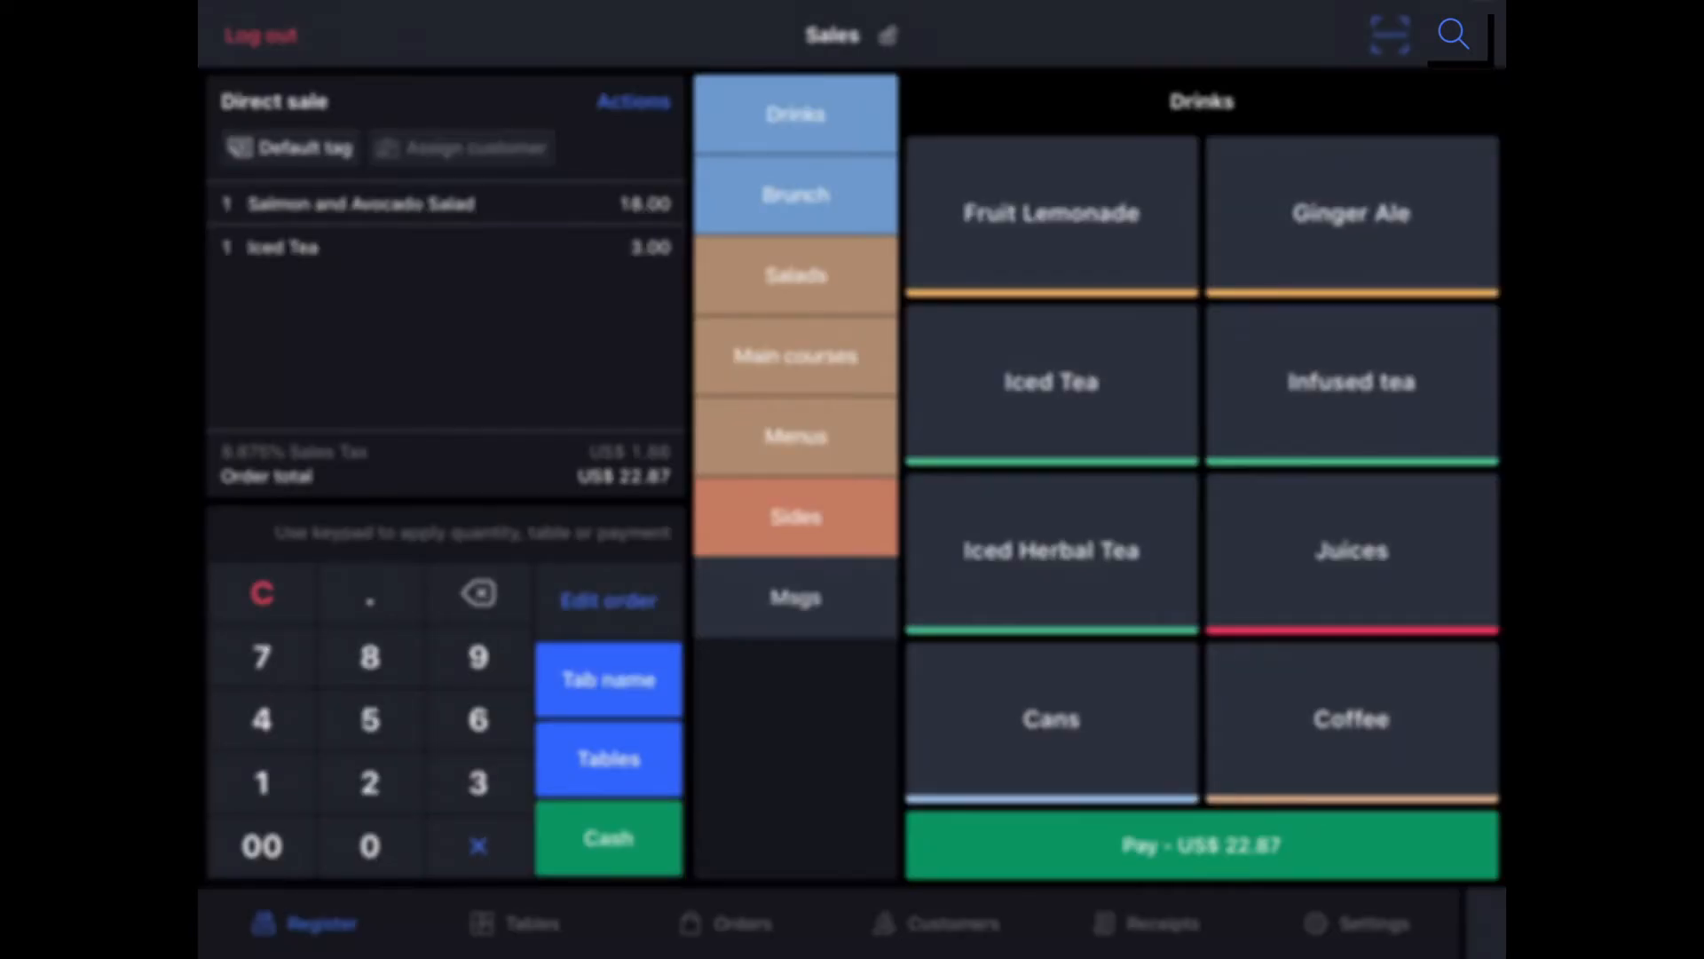
Search for 'fries' and add French Fries to the order, total US$ 30.49.
click(1452, 33)
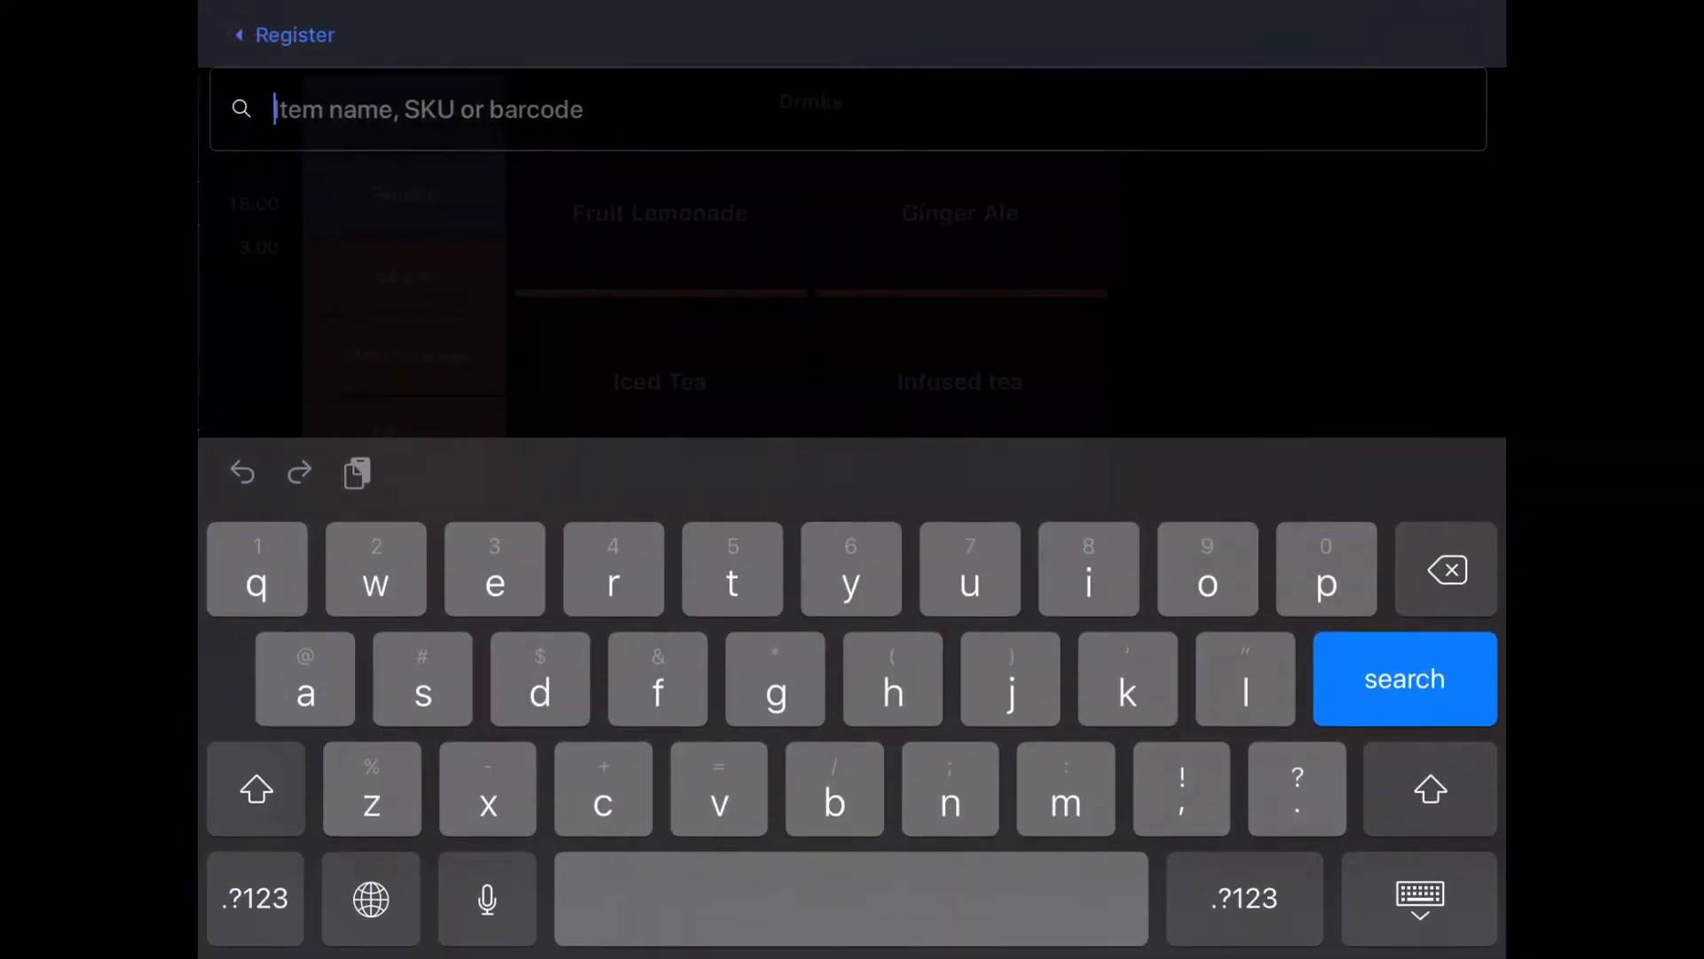
text(fri)
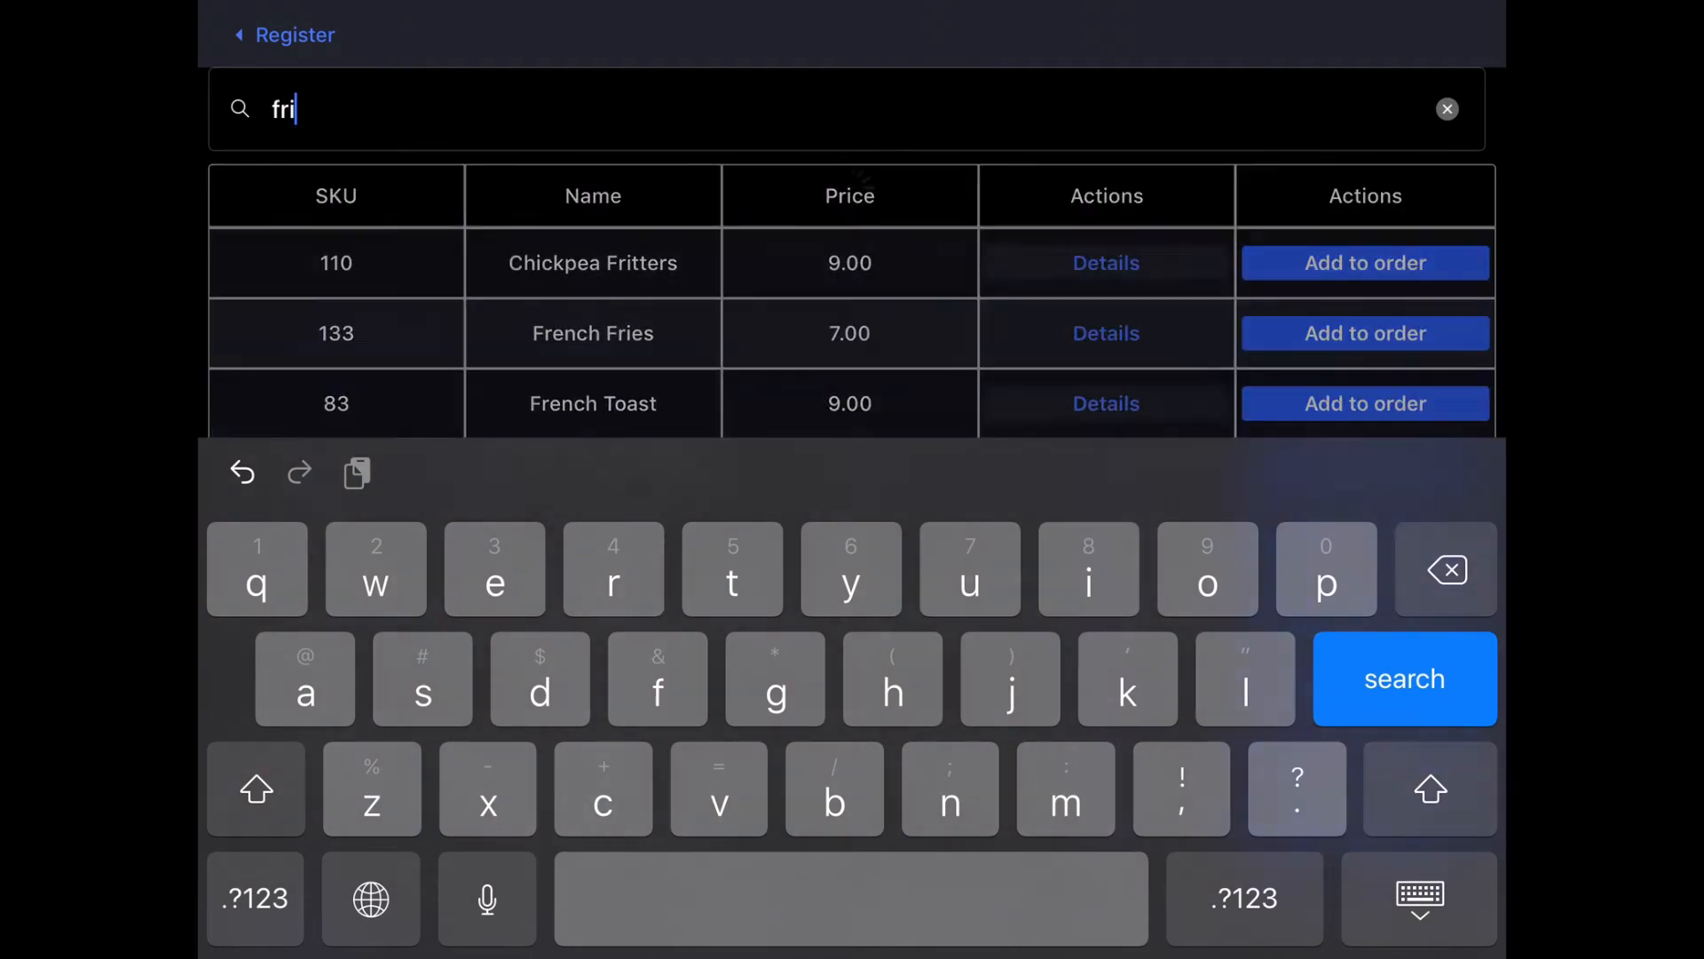
text(es)
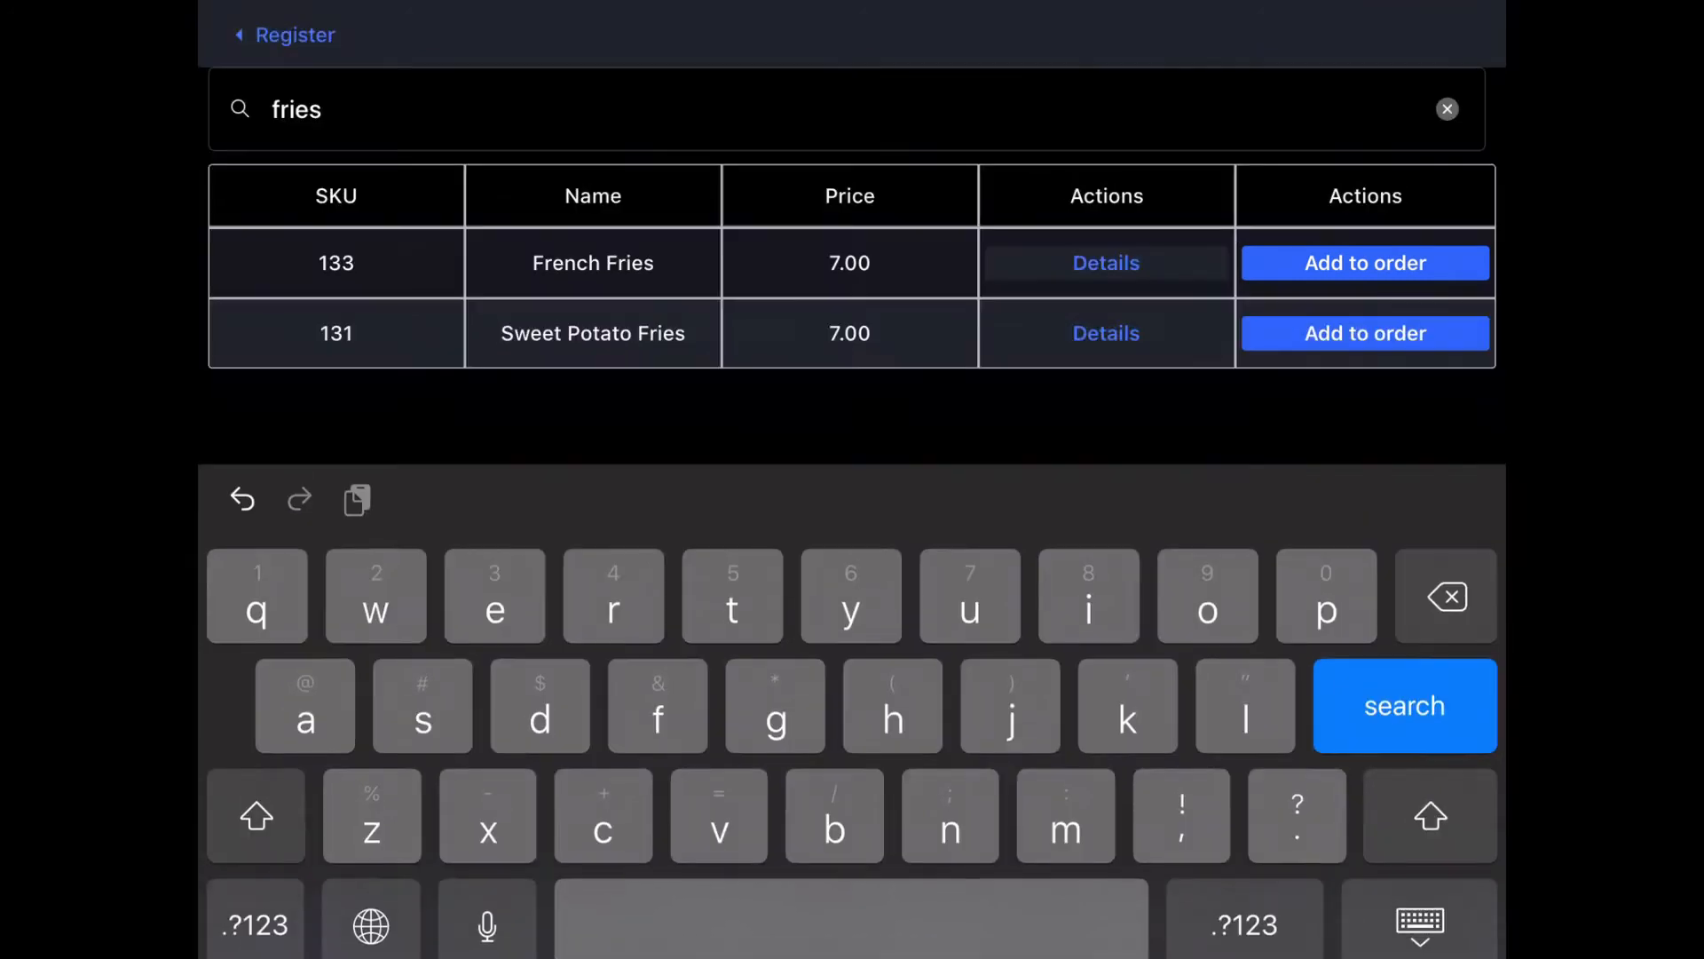
click(1365, 263)
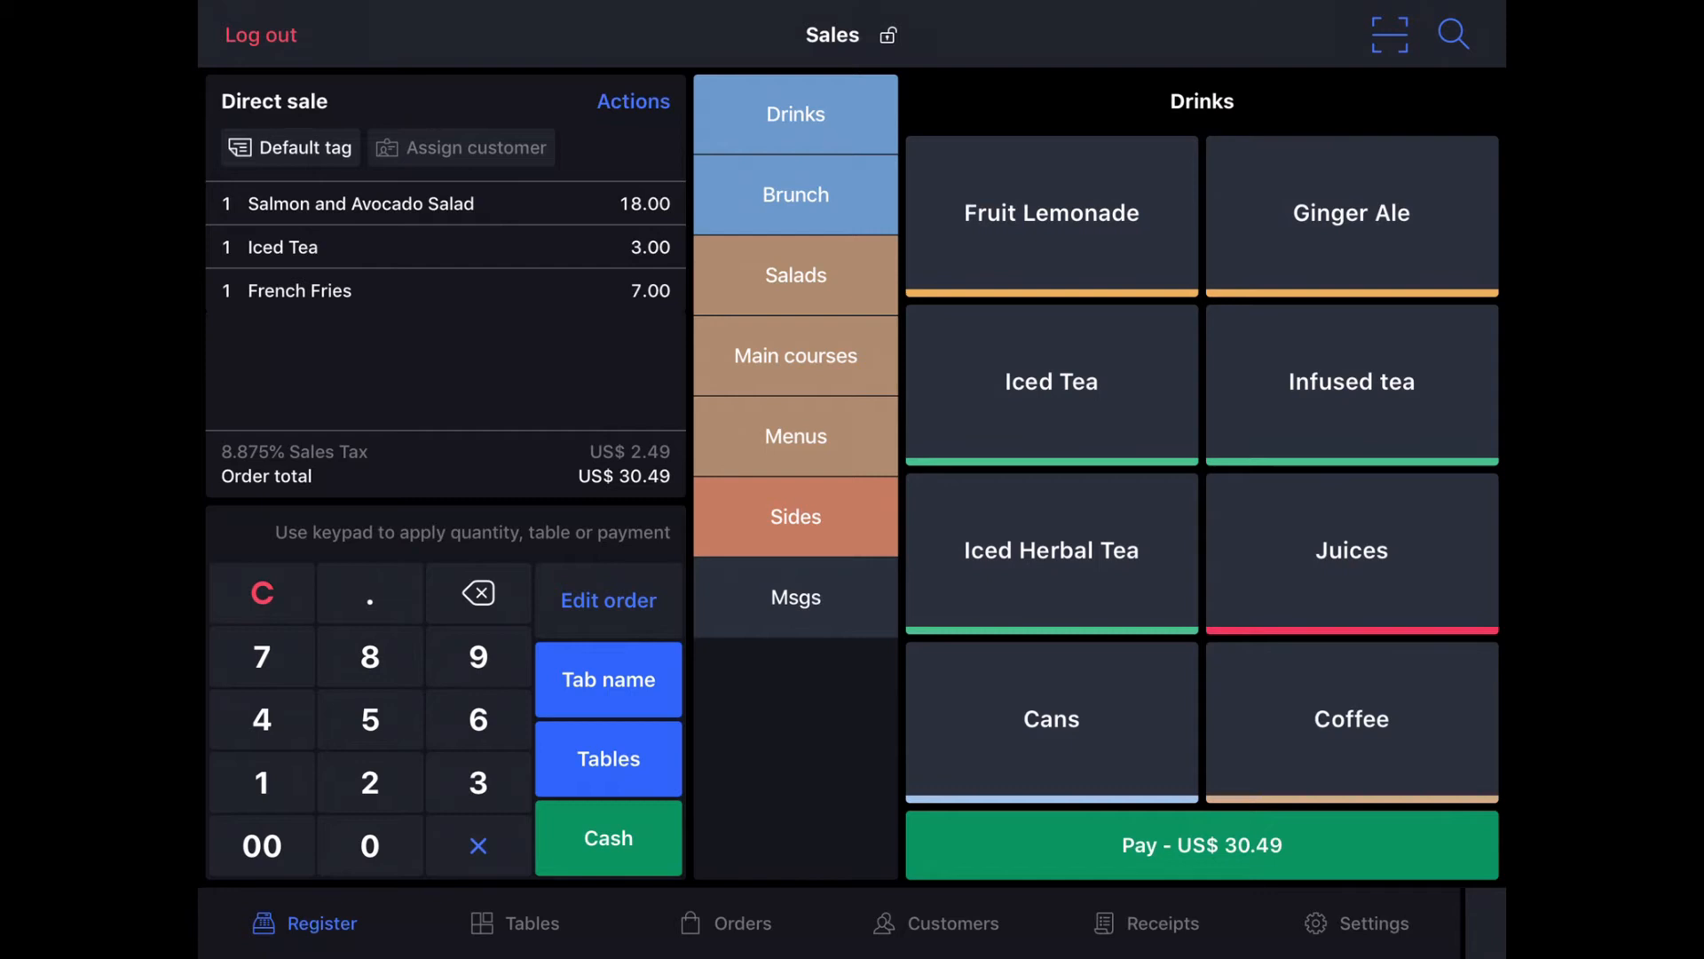
Add another Iced Tea, then remove the extra Iced Tea line, leaving four items at US$ 33.76.
click(1050, 383)
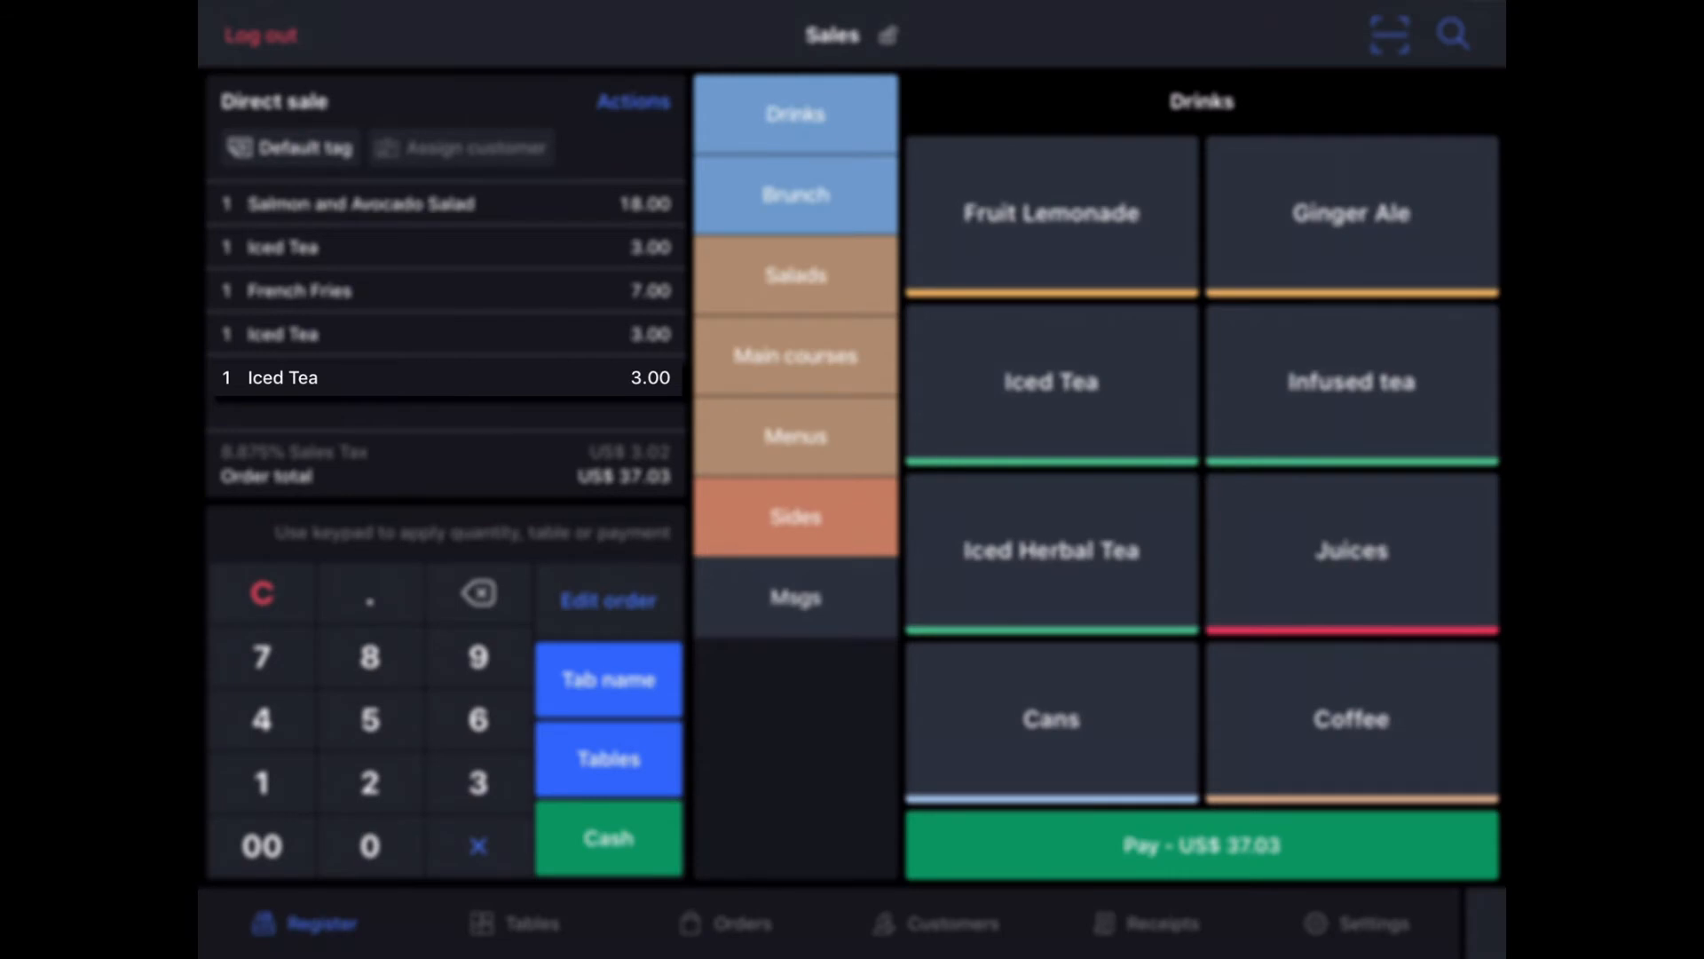
click(280, 377)
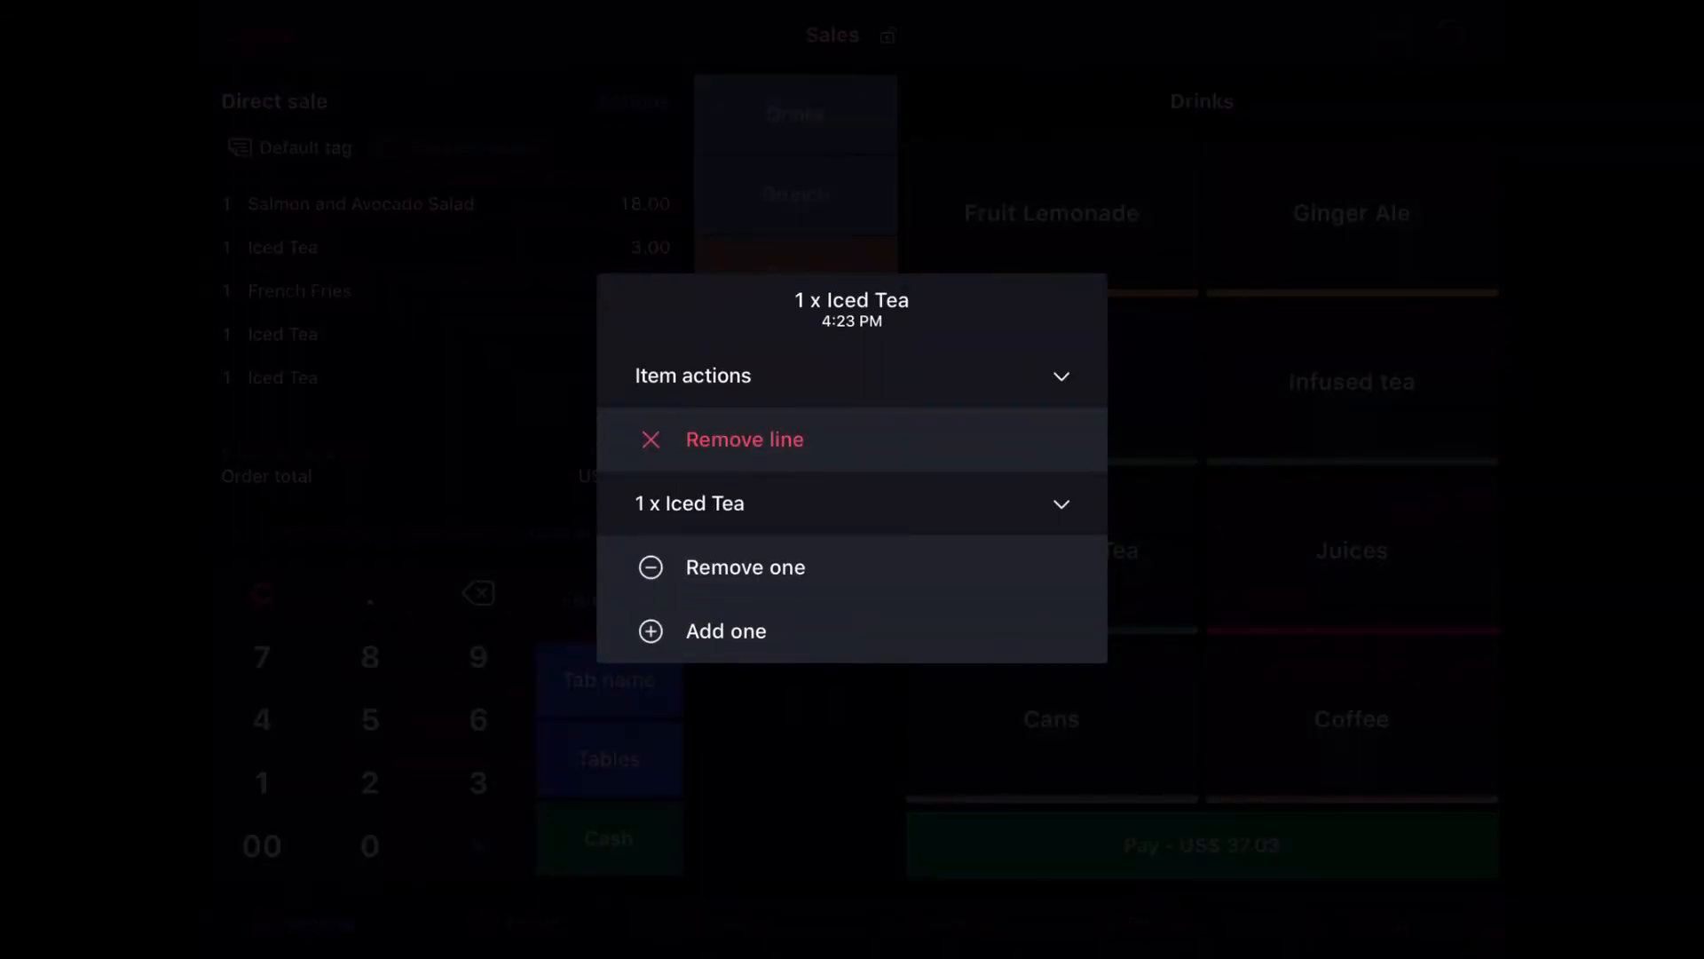
click(724, 631)
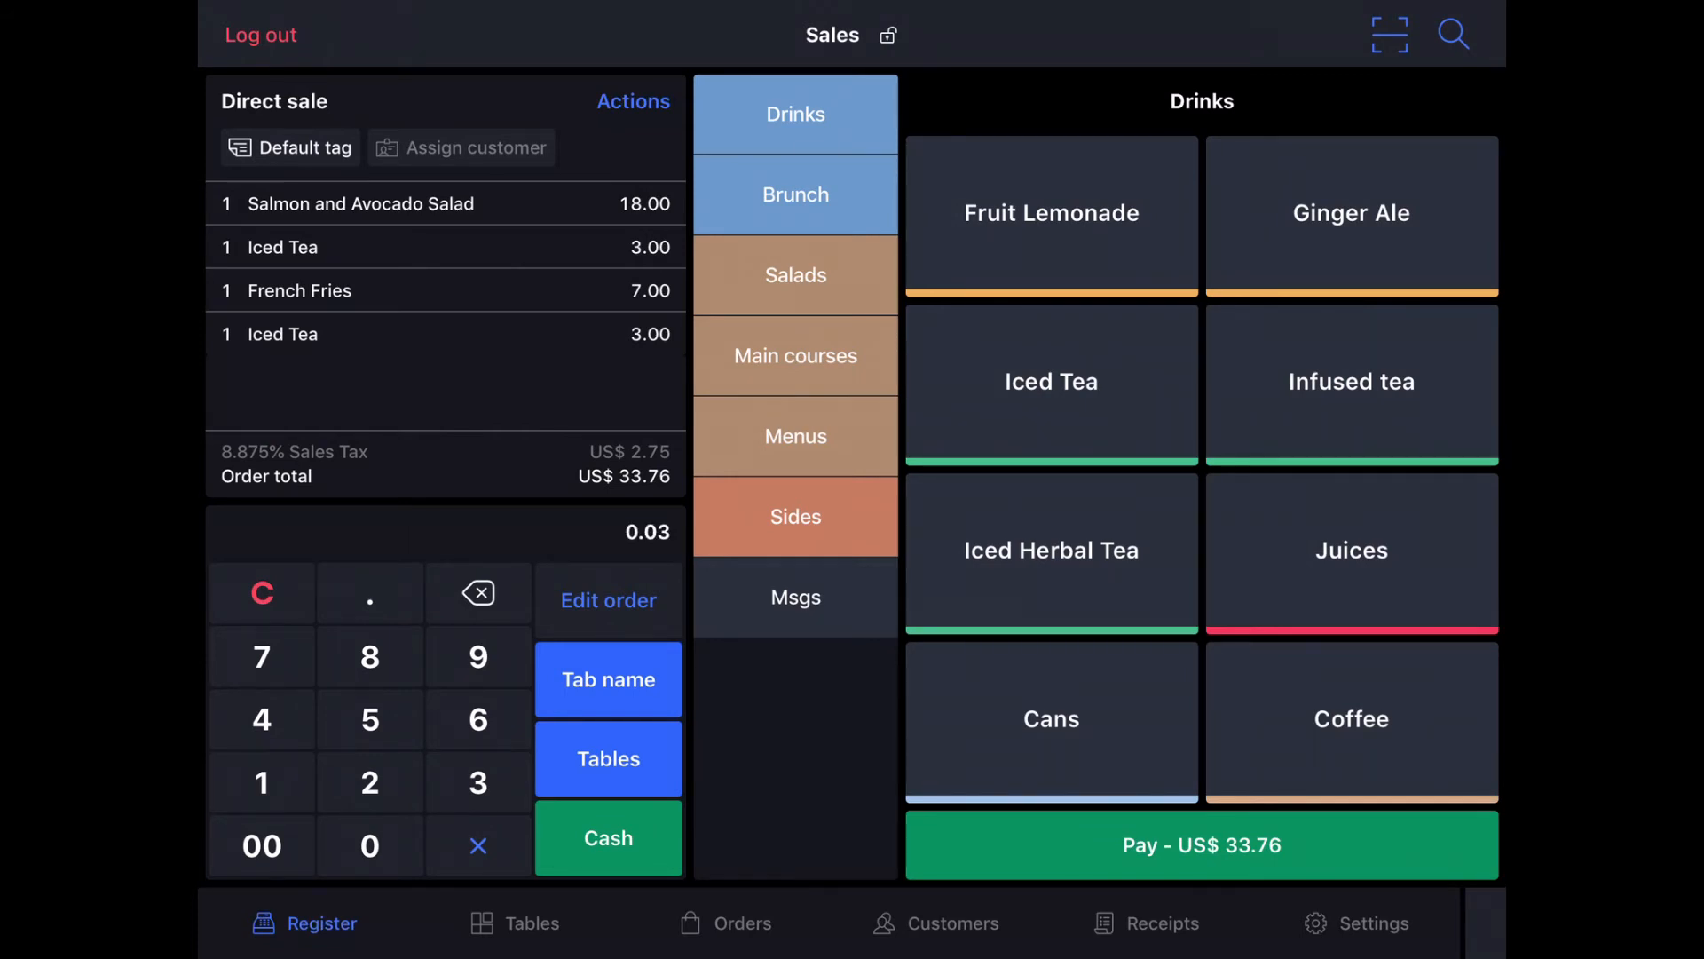
Add three Fruit Lemonades, then cancel the whole current order and show the Cans drinks.
click(1049, 213)
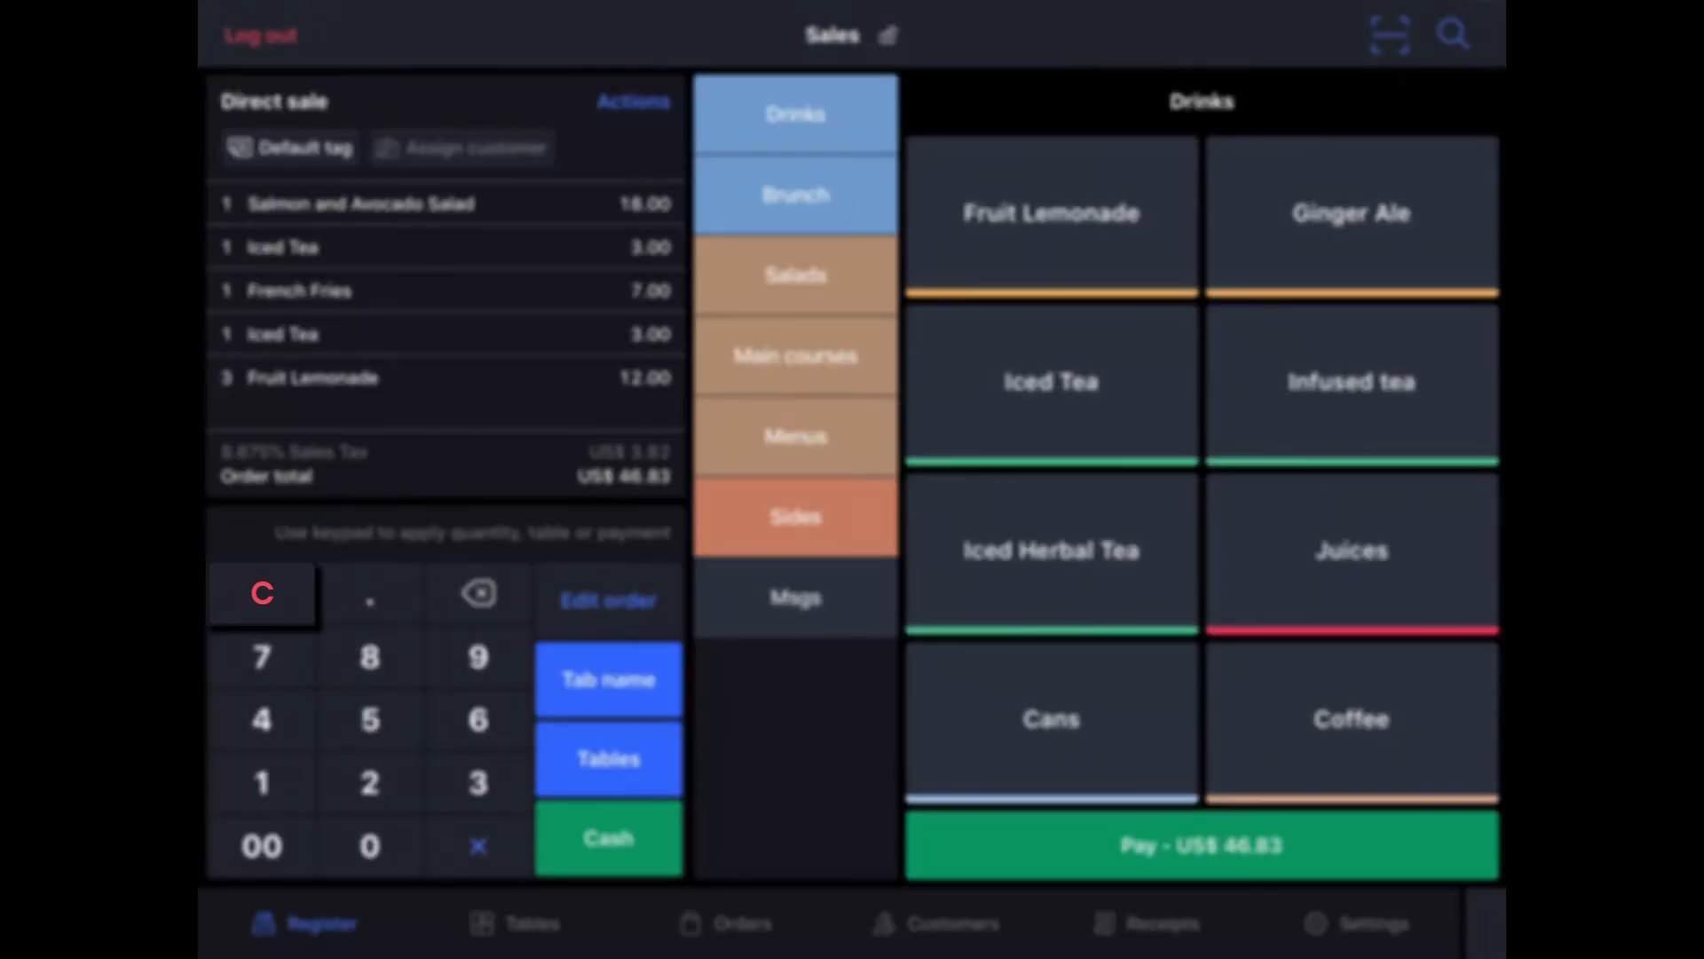
click(261, 593)
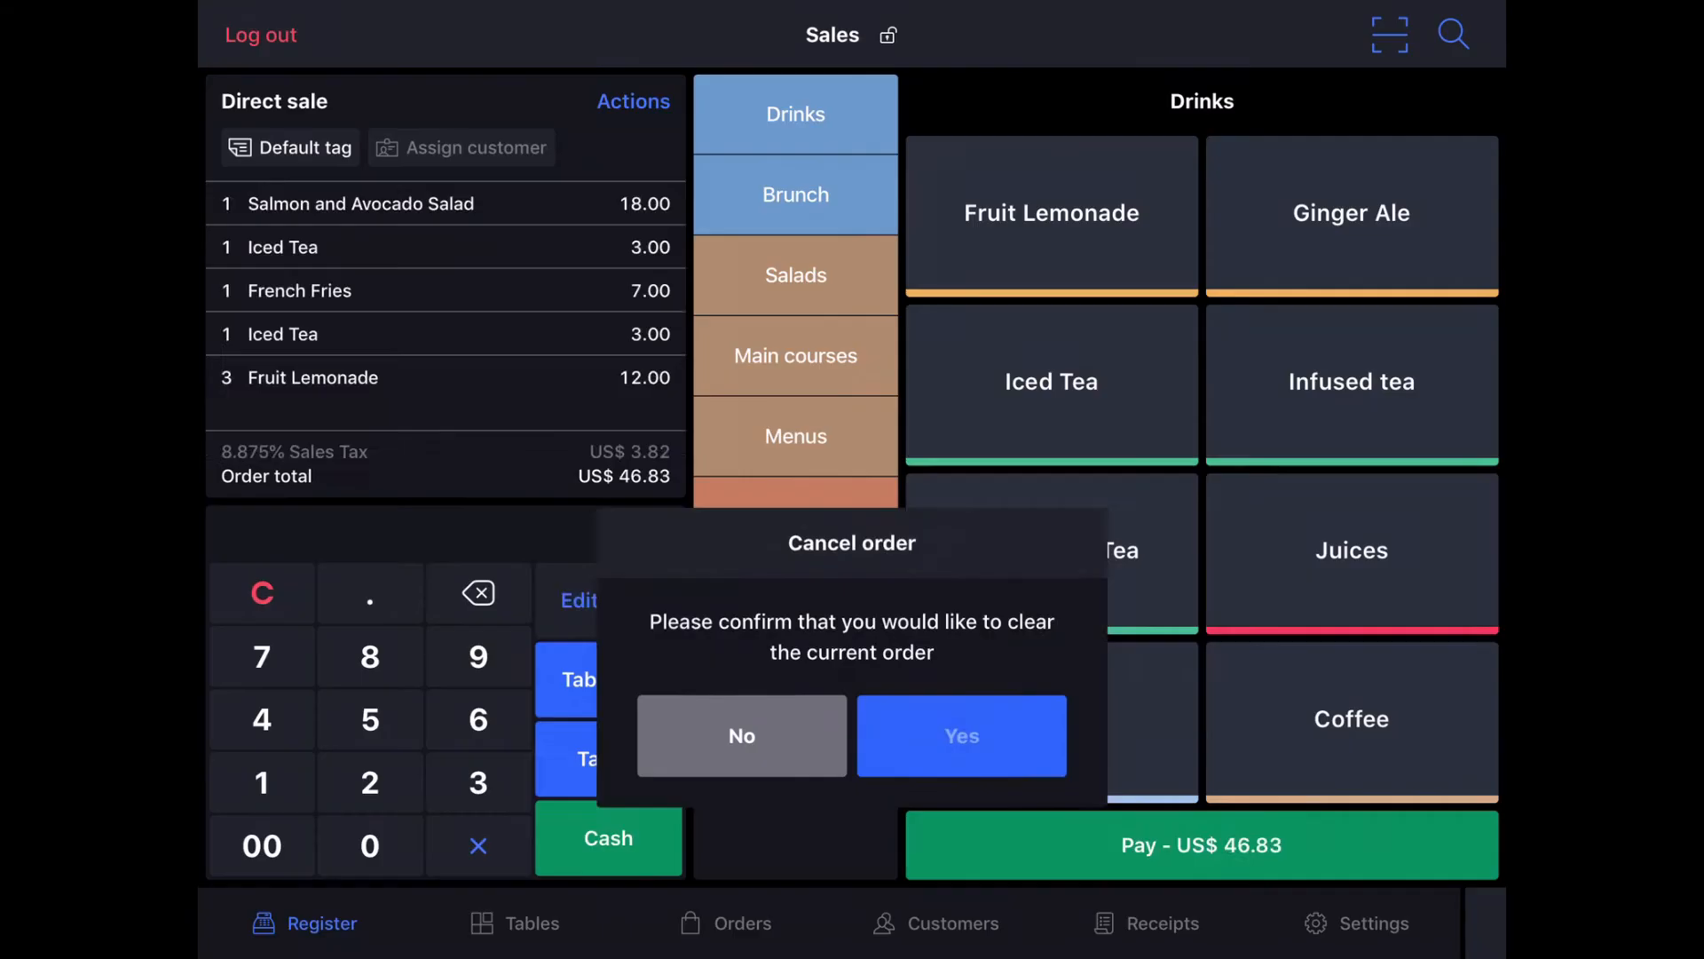
click(960, 735)
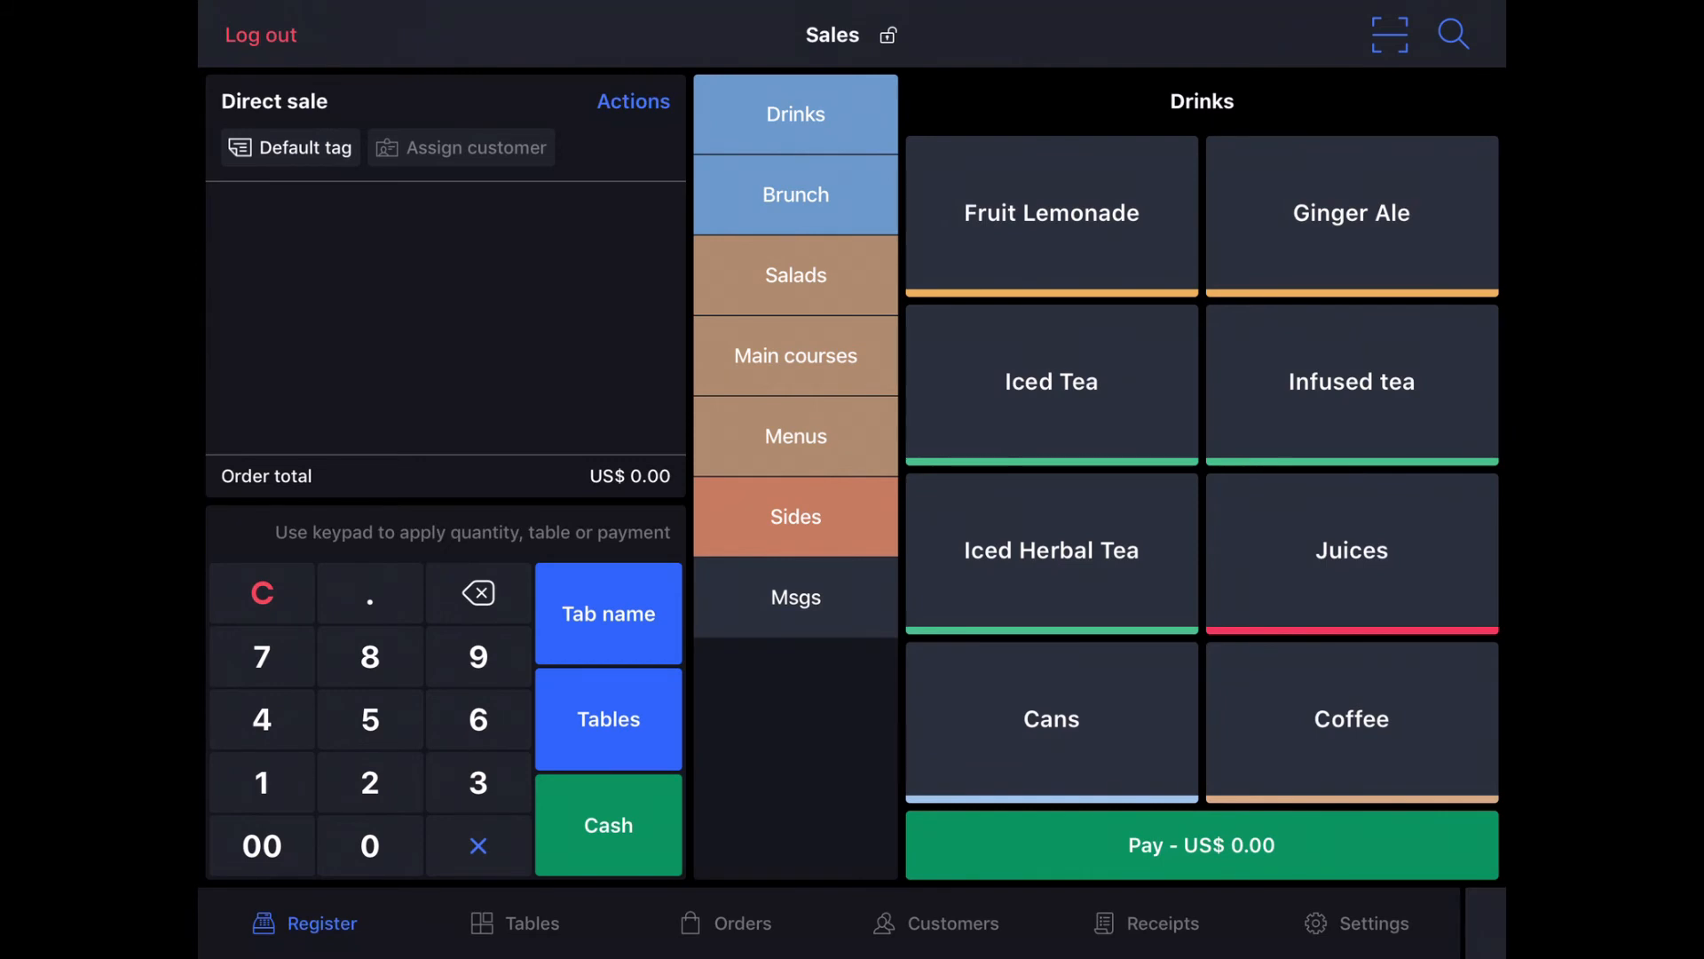
click(1049, 719)
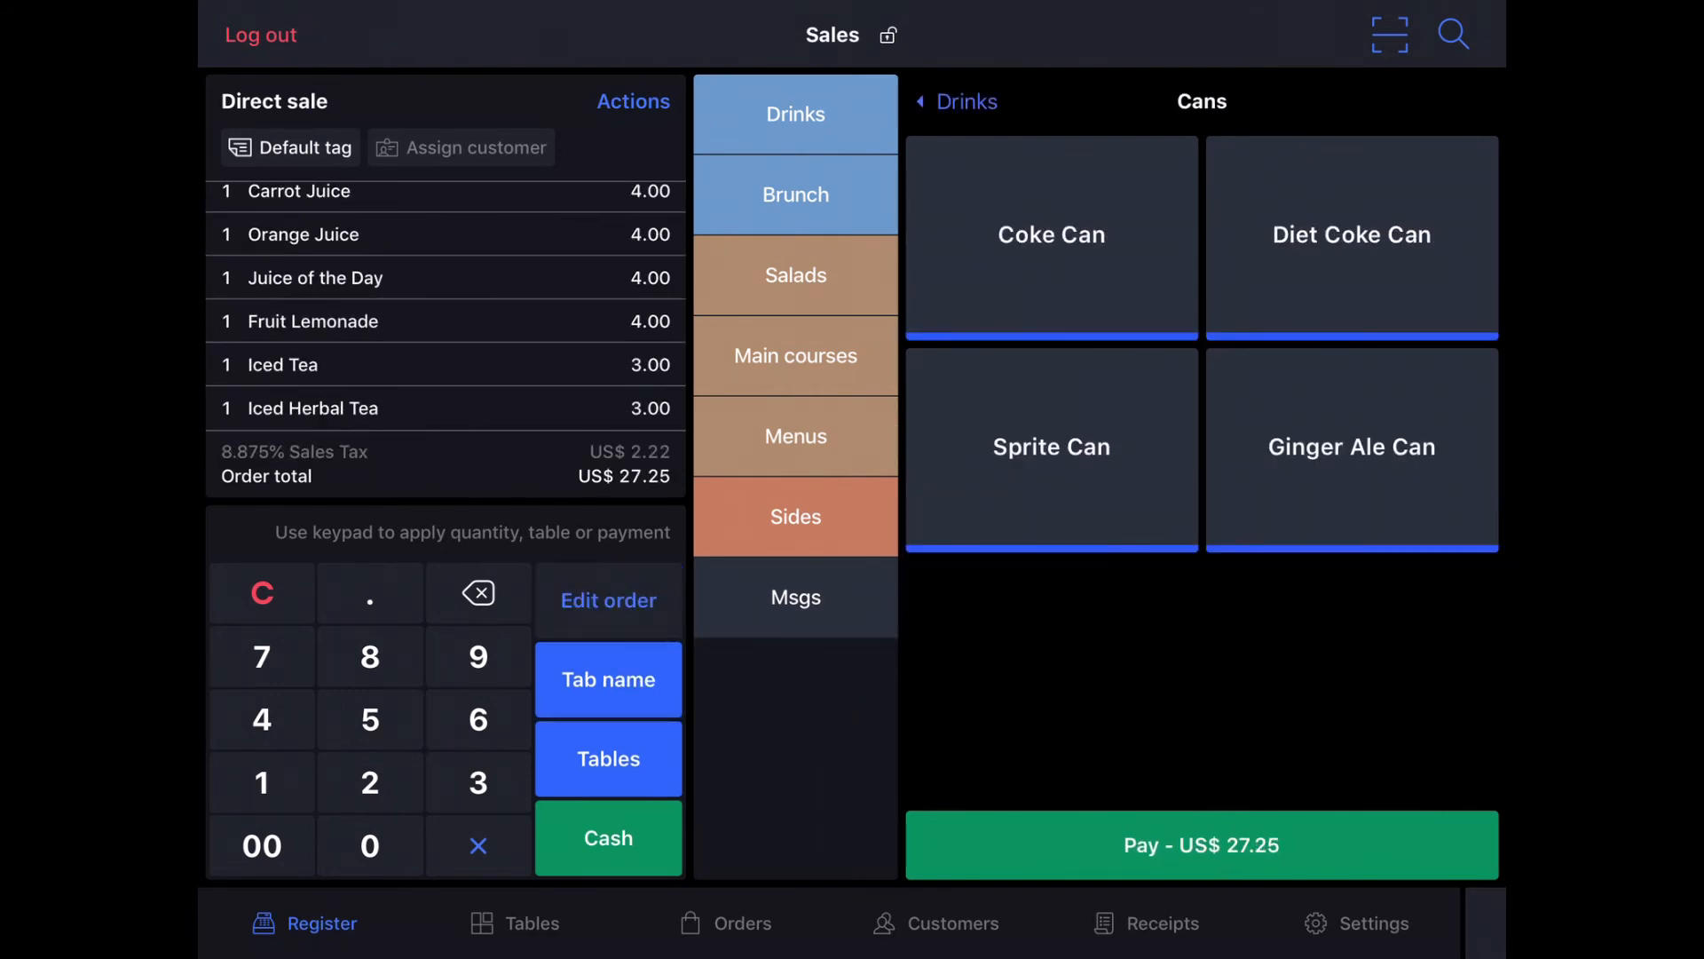
Add a Sprite Can, then remove the Orange Juice, Iced Tea and Sprite Can lines, leaving US$ 19.62.
click(1049, 449)
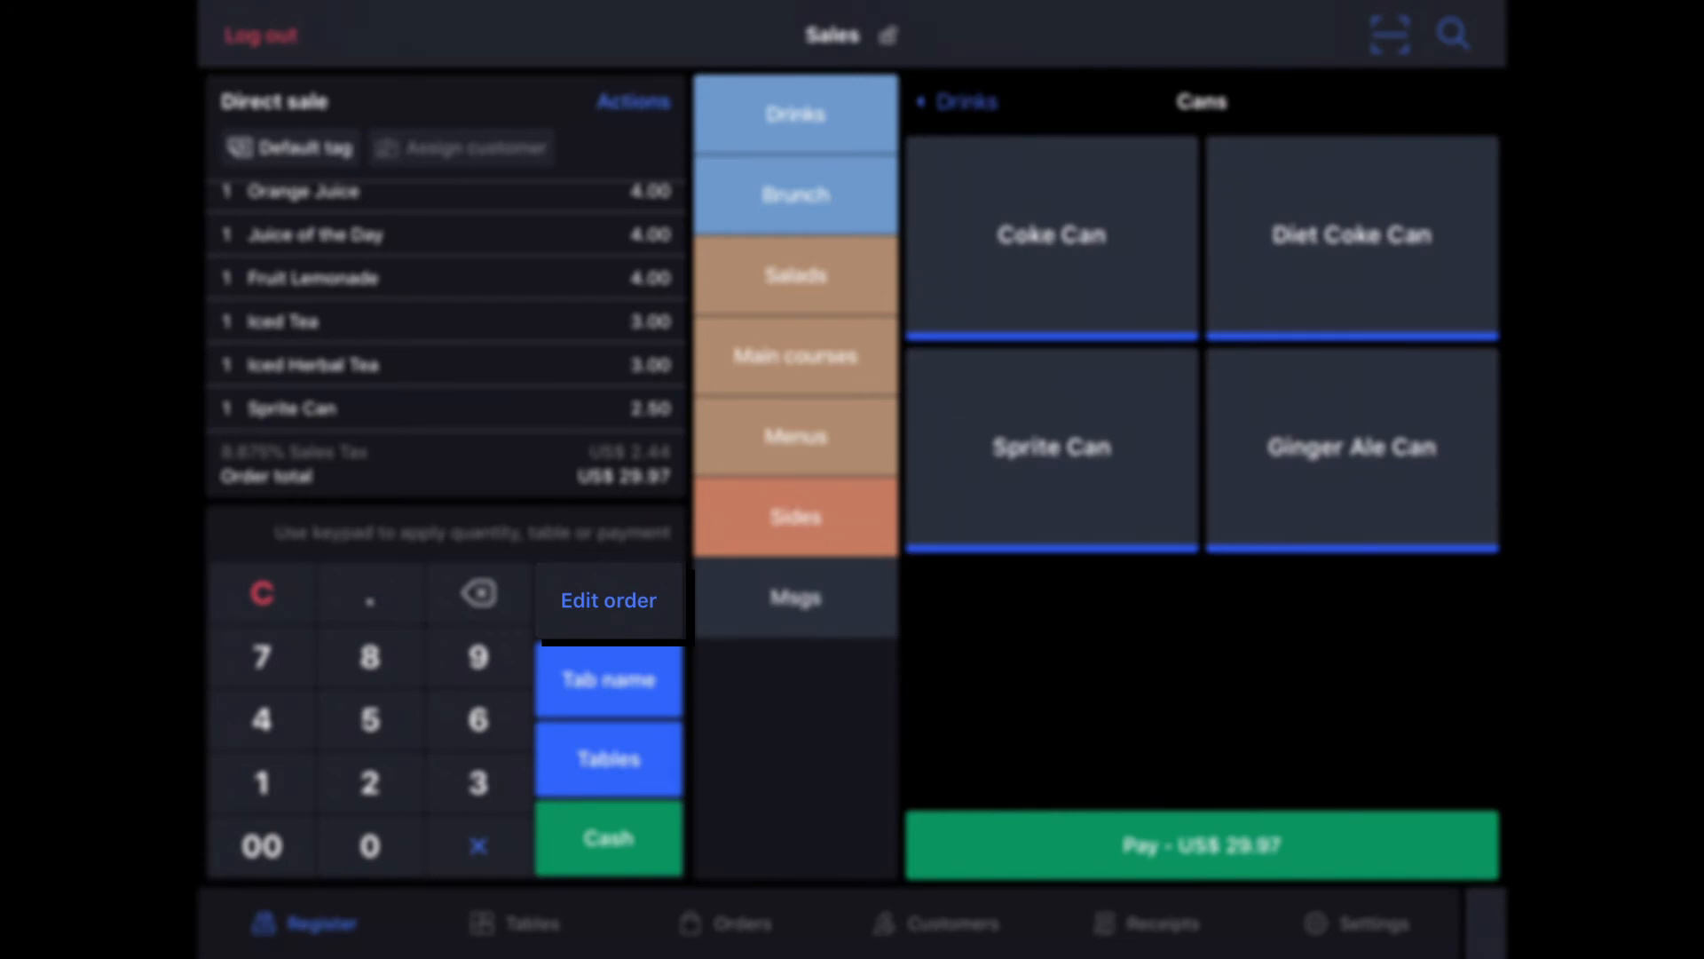
click(608, 600)
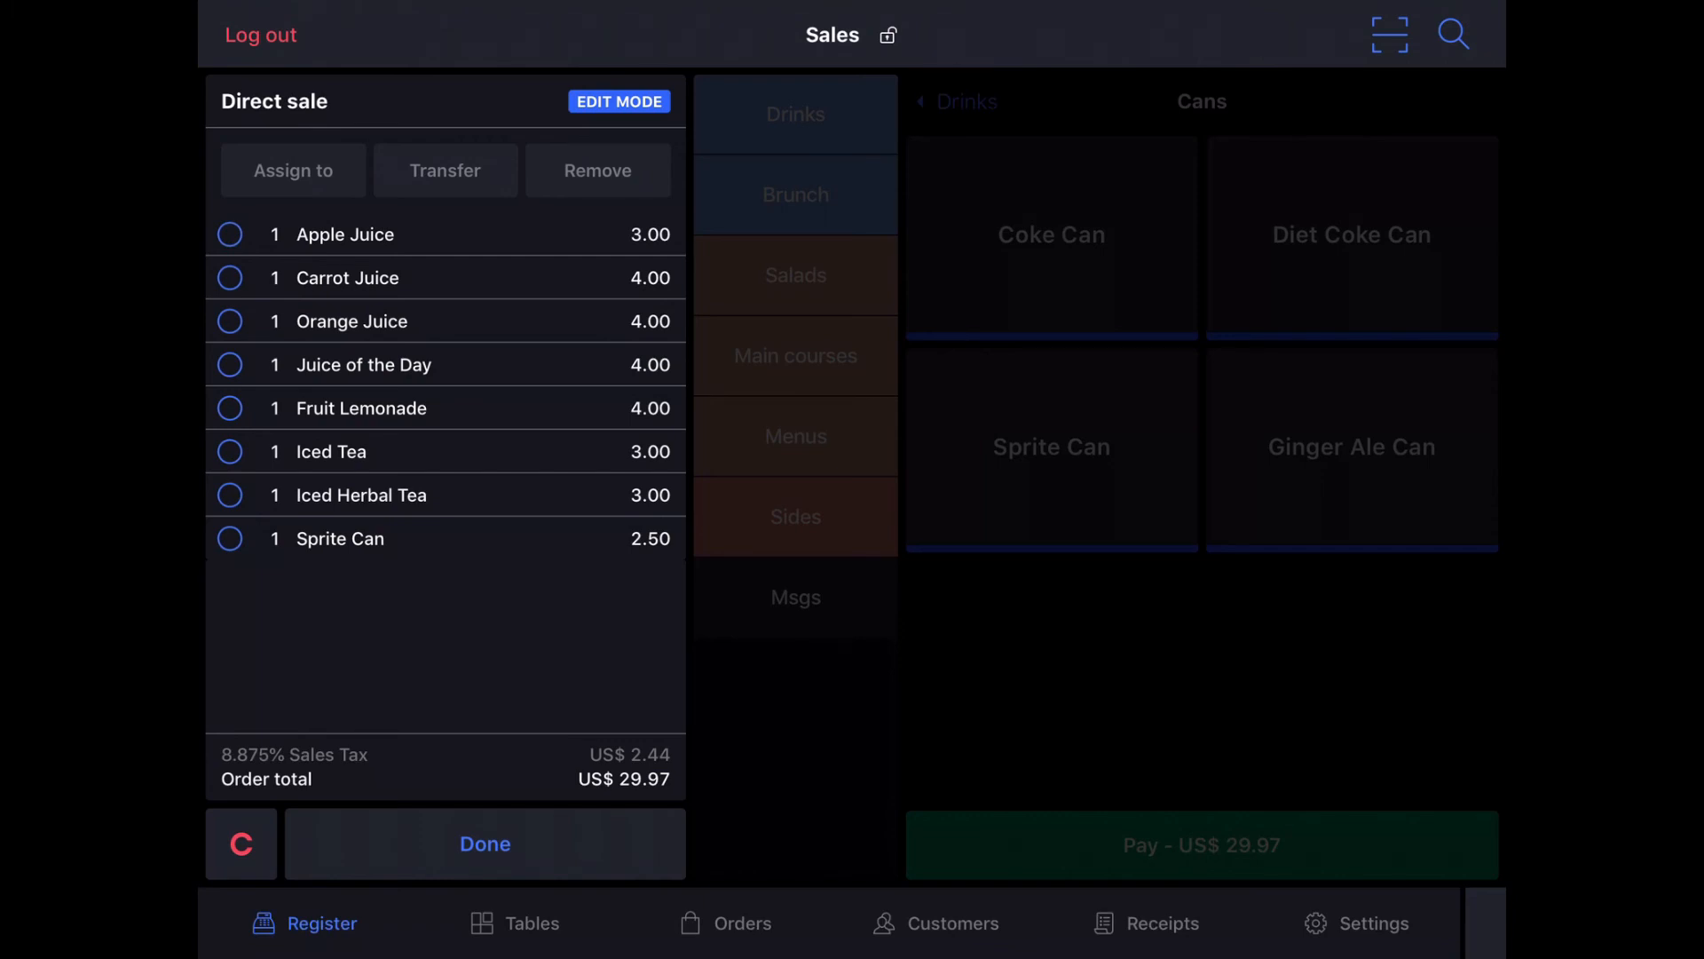
click(229, 538)
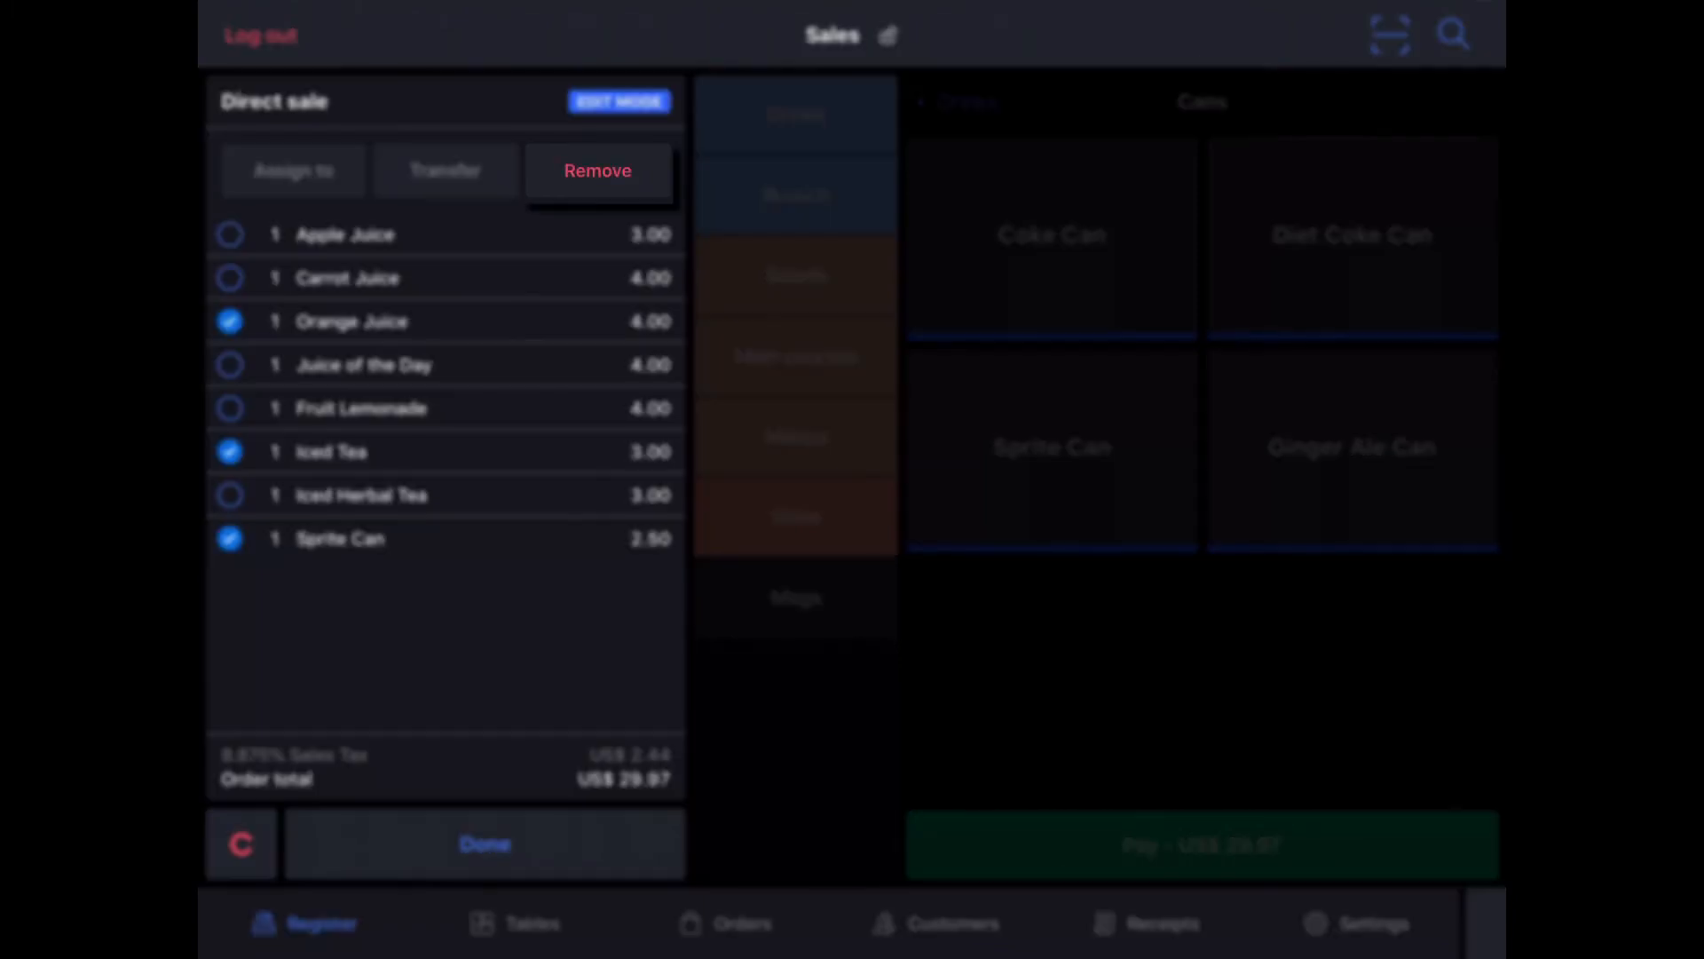
click(596, 171)
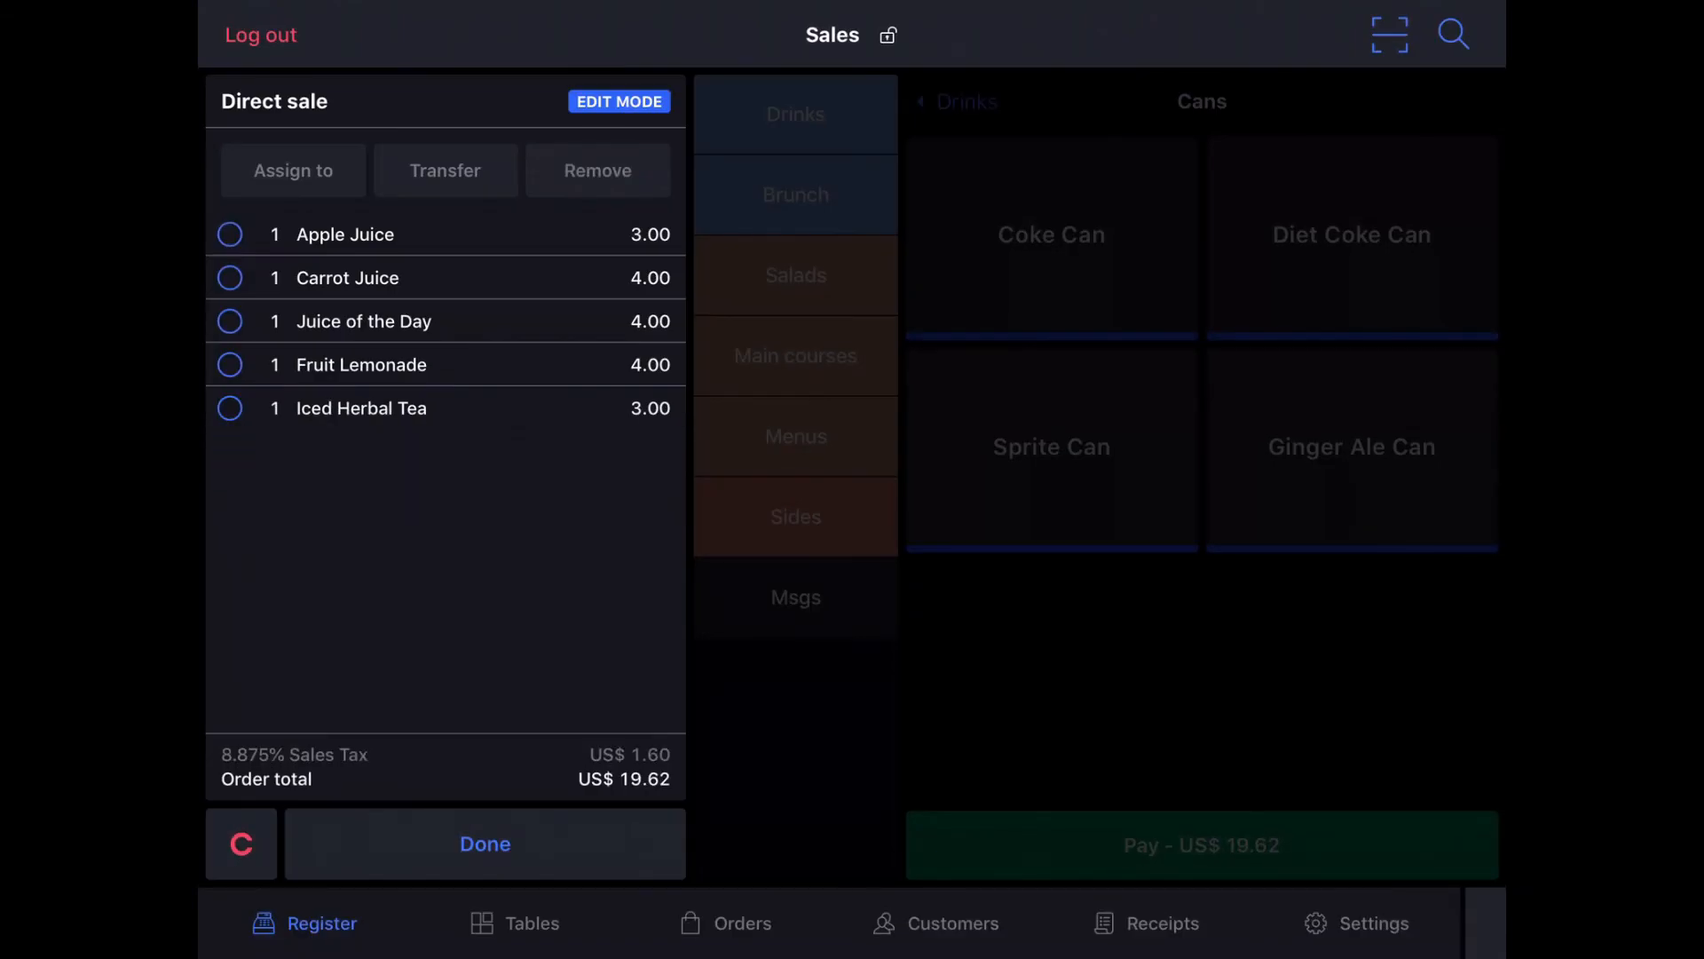